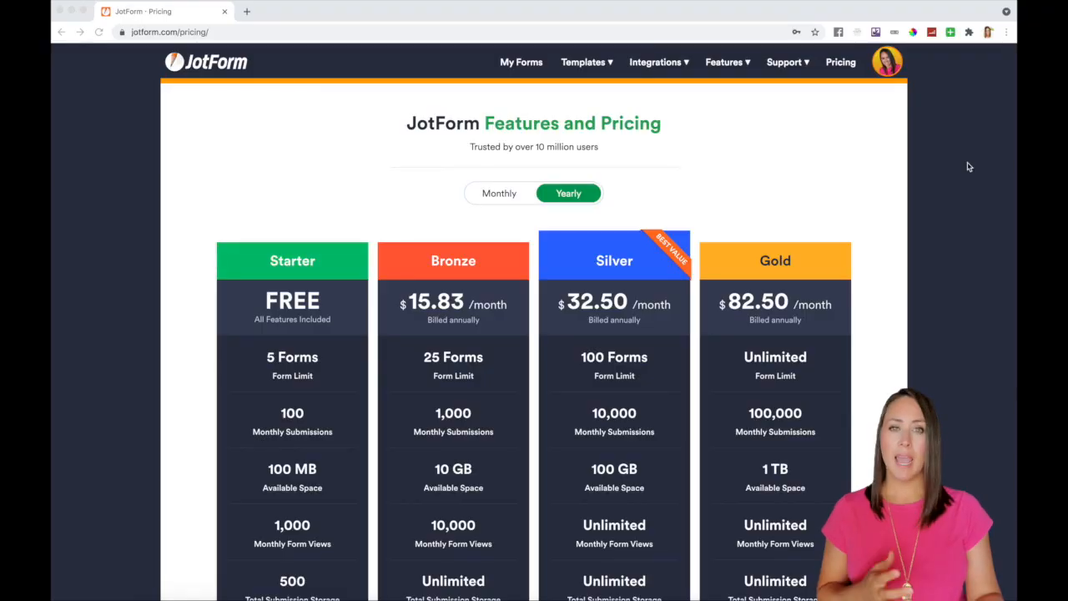
mouse_move(868, 96)
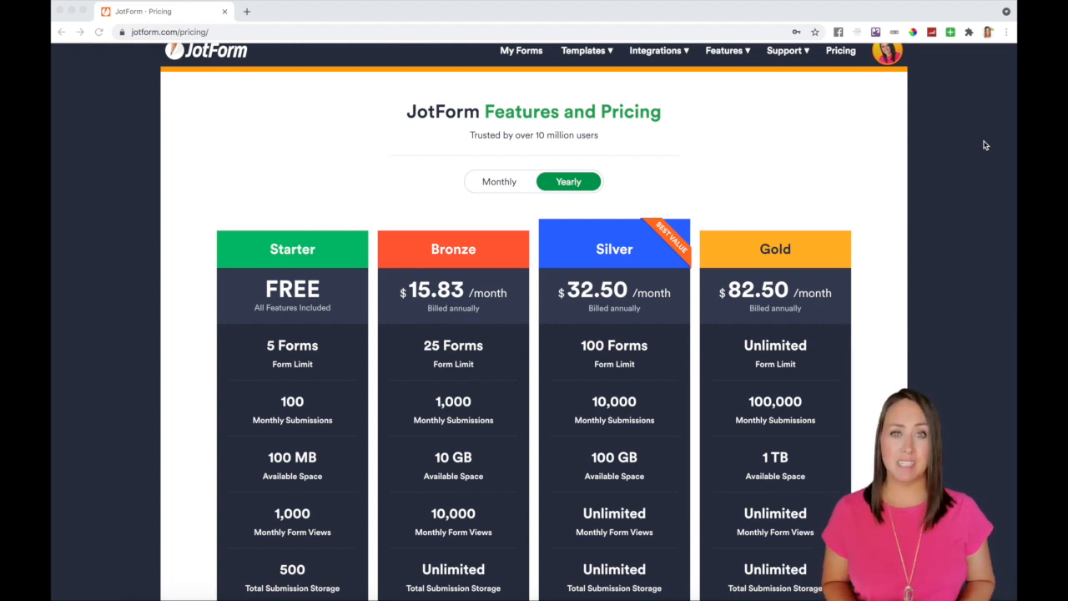
mouse_move(304, 370)
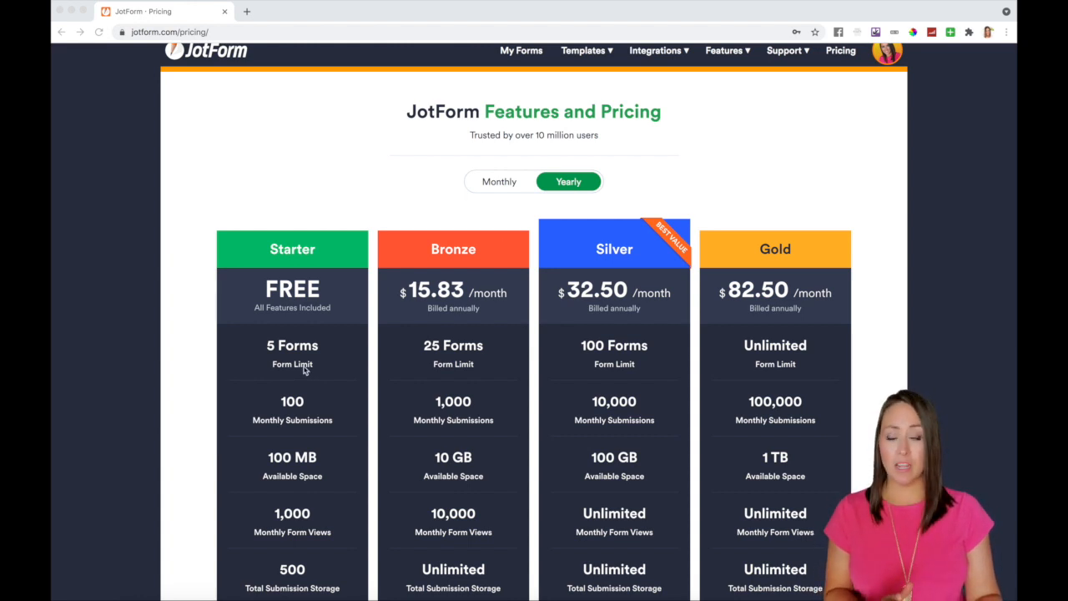
mouse_move(280, 406)
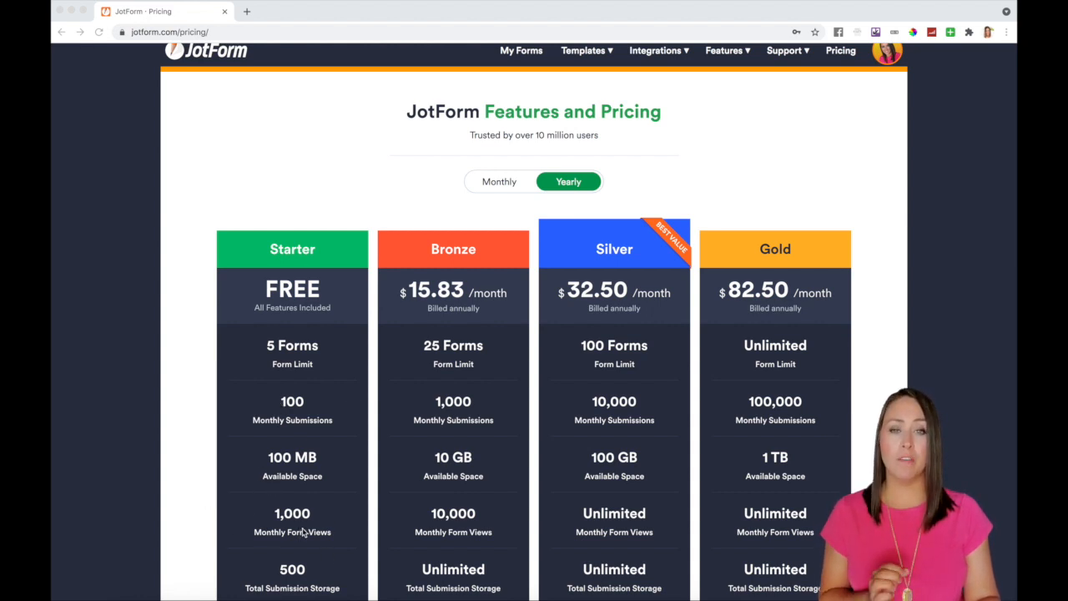
mouse_move(421, 259)
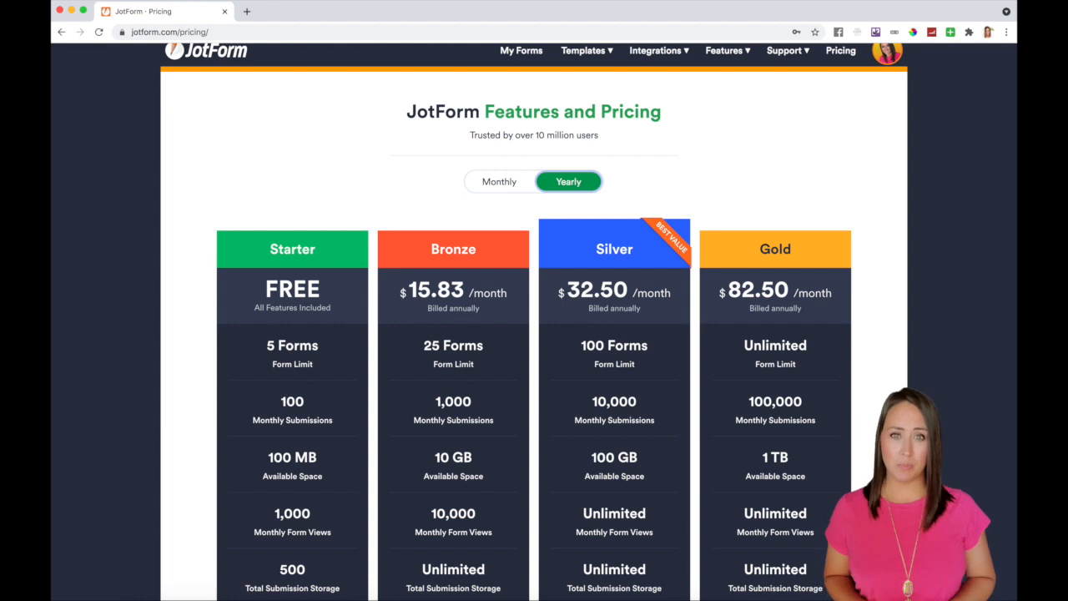
Open the account avatar menu showing submissions, upload space, payment submissions and form views.
scroll(up, 3)
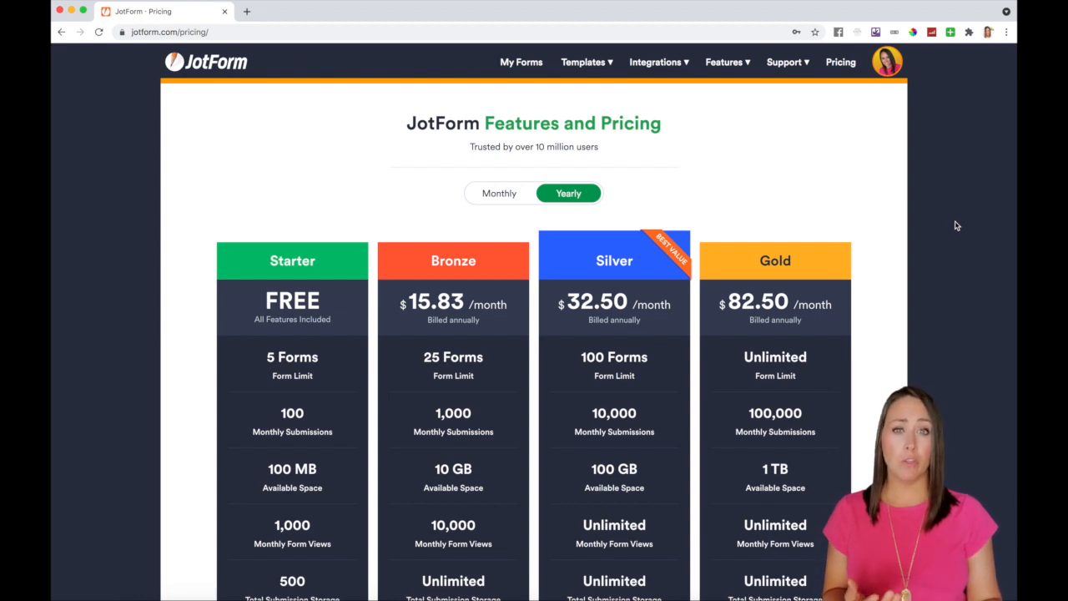
click(886, 62)
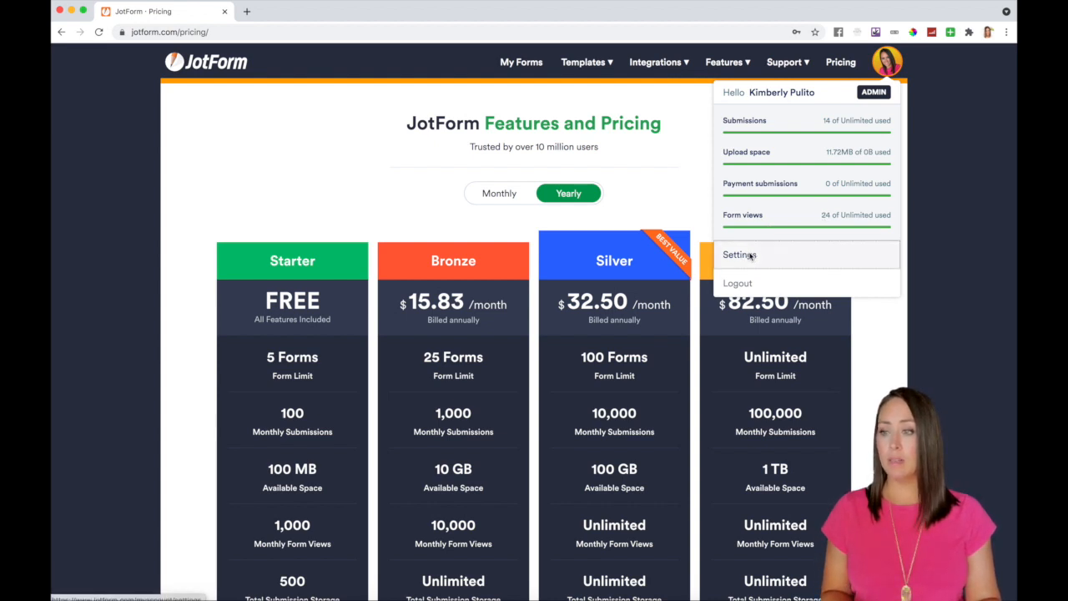
Go to Settings, then Usage, to see 24 monthly form views against the 10,000,000 limit.
click(739, 255)
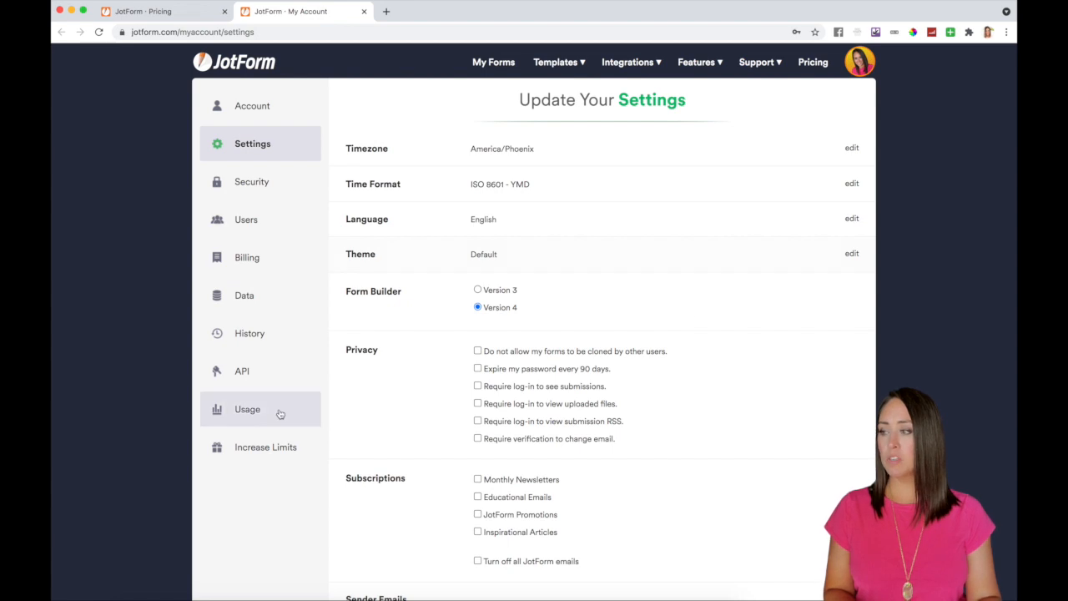
click(247, 409)
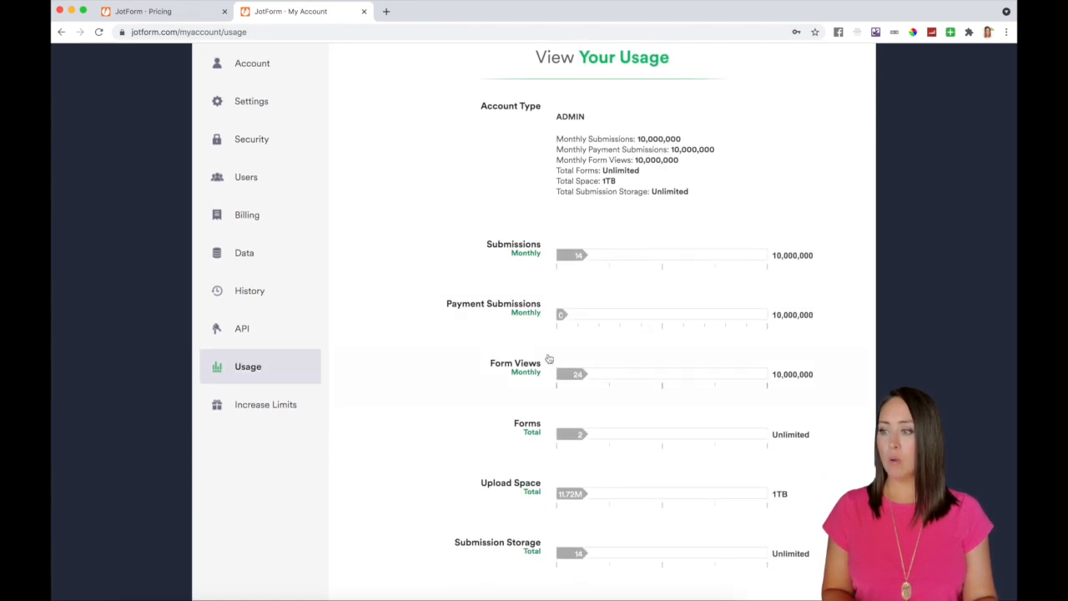
mouse_move(574, 389)
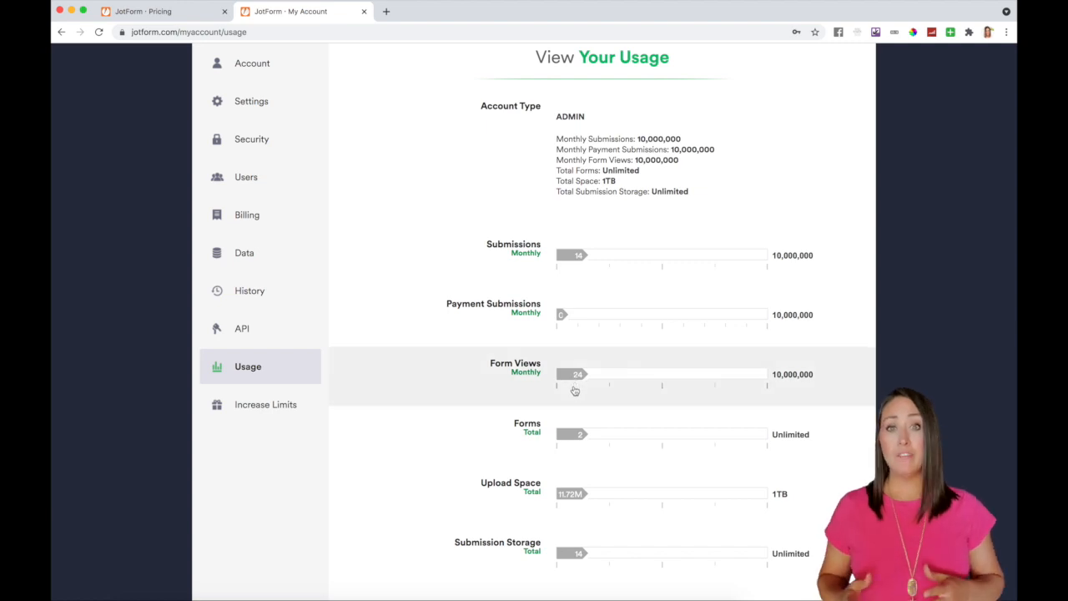